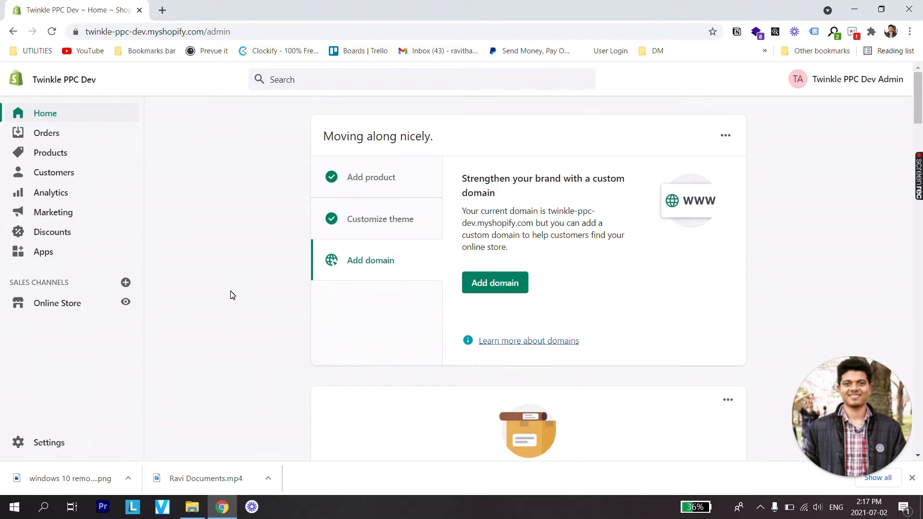
mouse_move(247, 90)
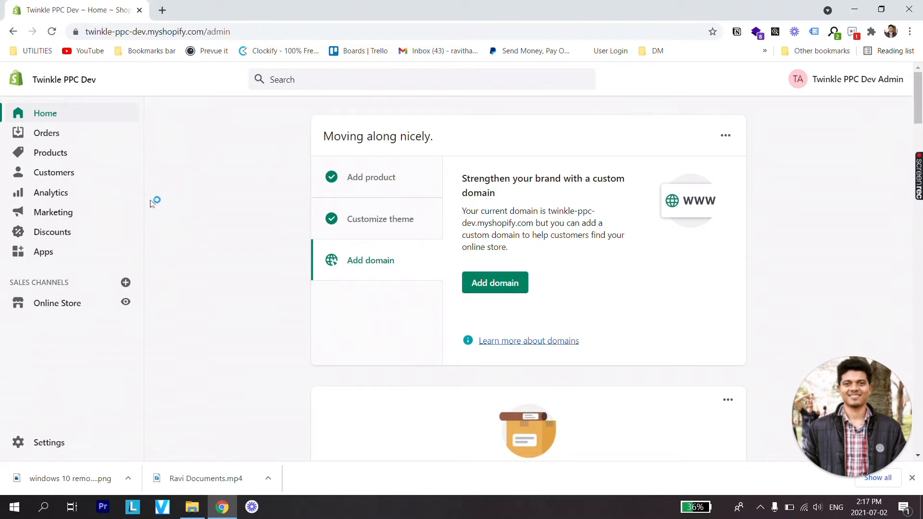
mouse_move(171, 122)
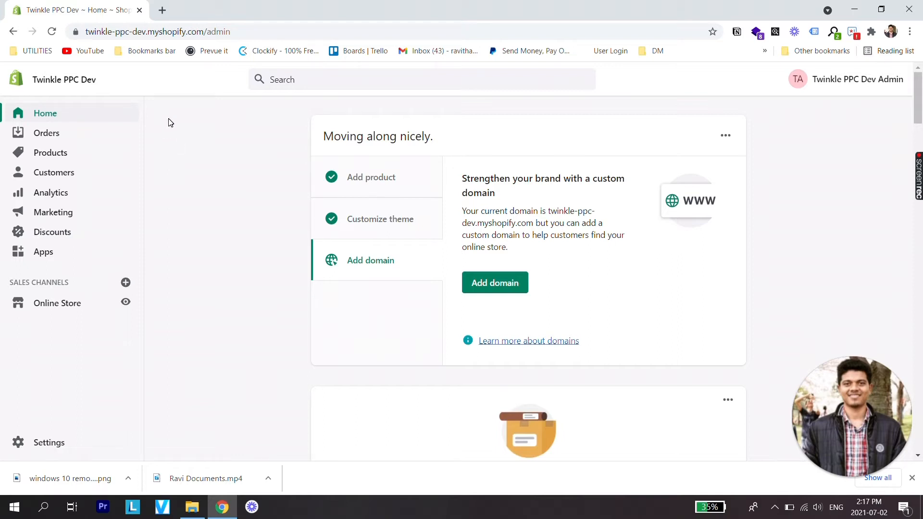
Open the minideals.co container in Google Tag Manager to reach its installation code
click(221, 9)
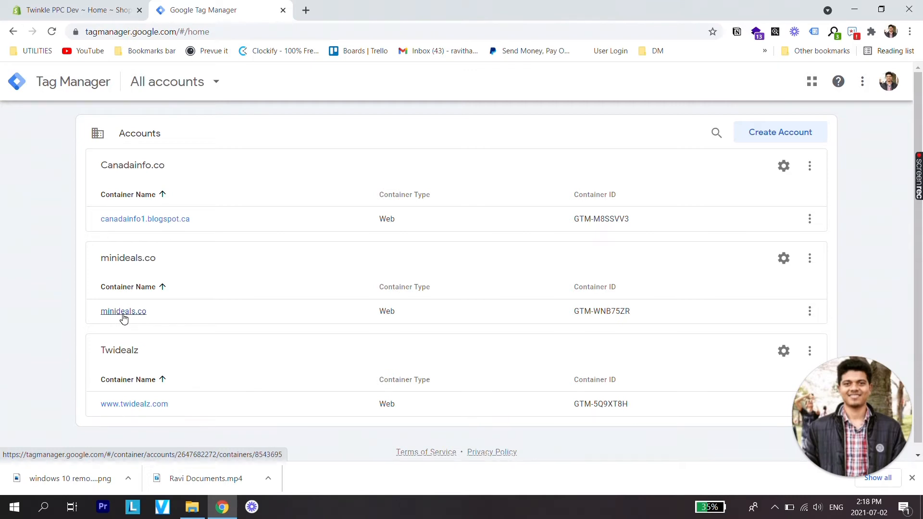
click(123, 311)
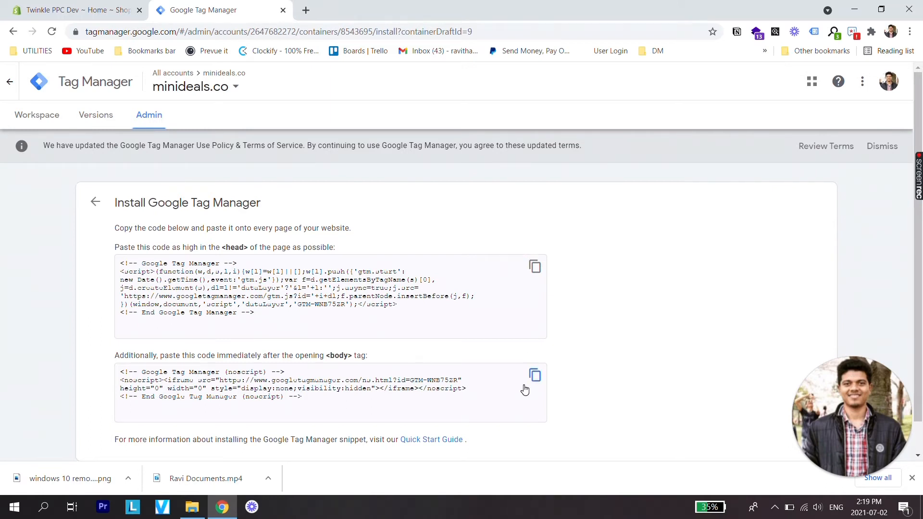
click(13, 31)
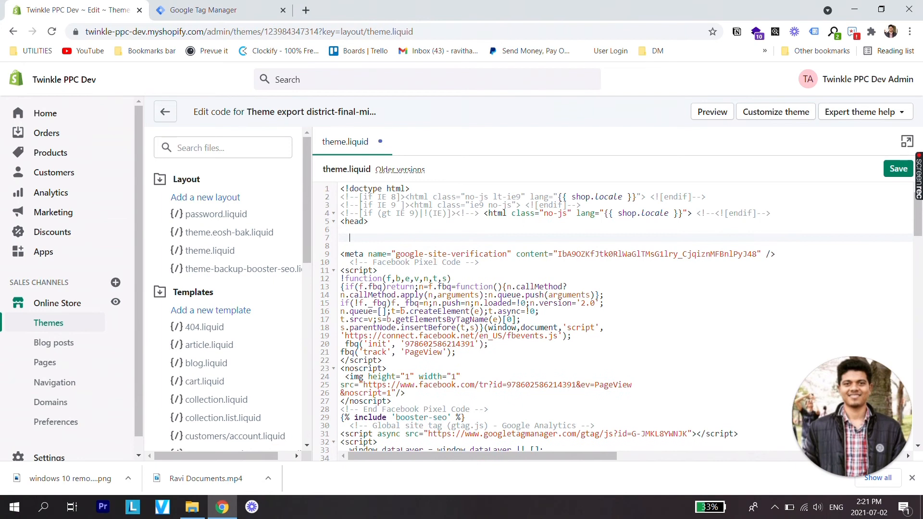
Search 'body' in theme.liquid to locate the opening body tag for the noscript snippet
text(body)
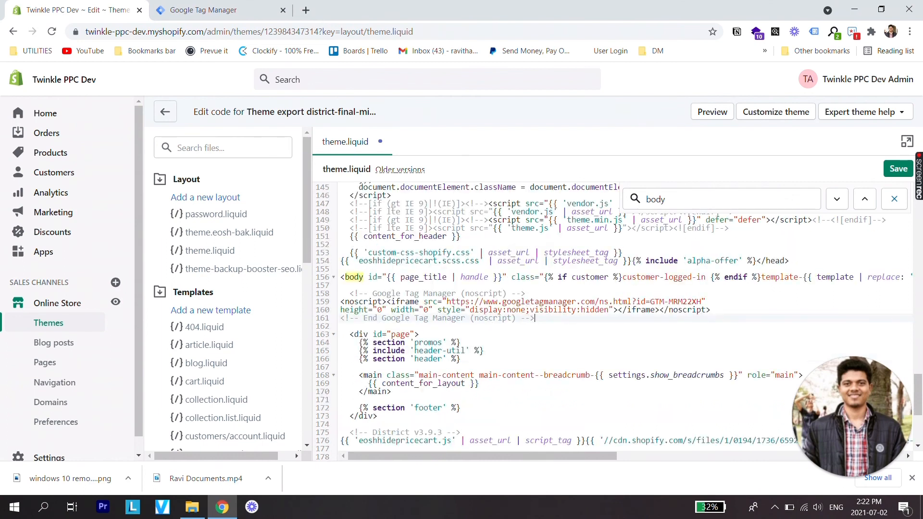